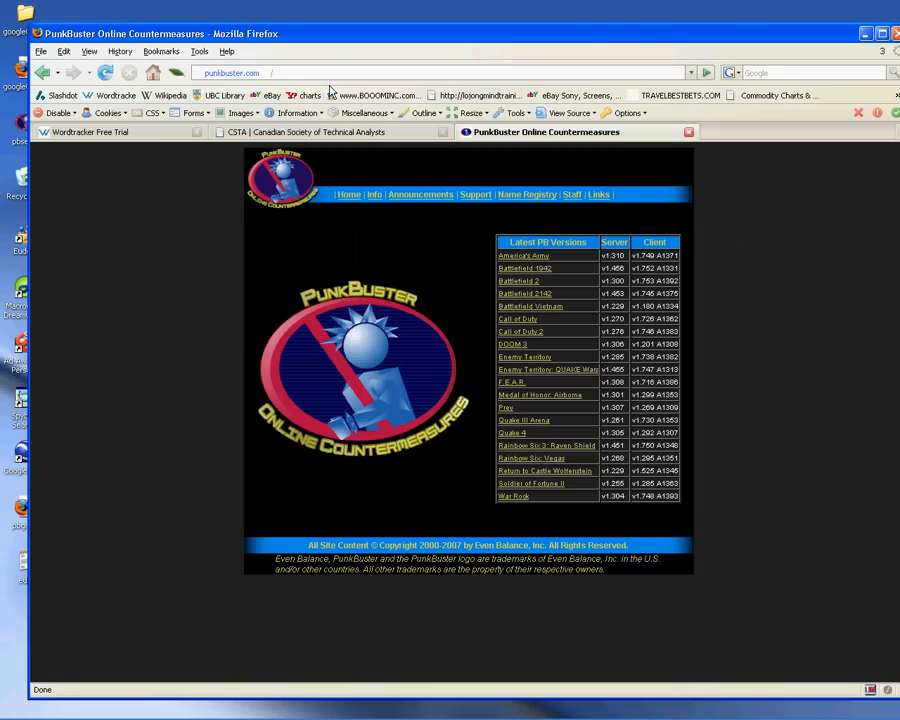
mouse_move(194, 204)
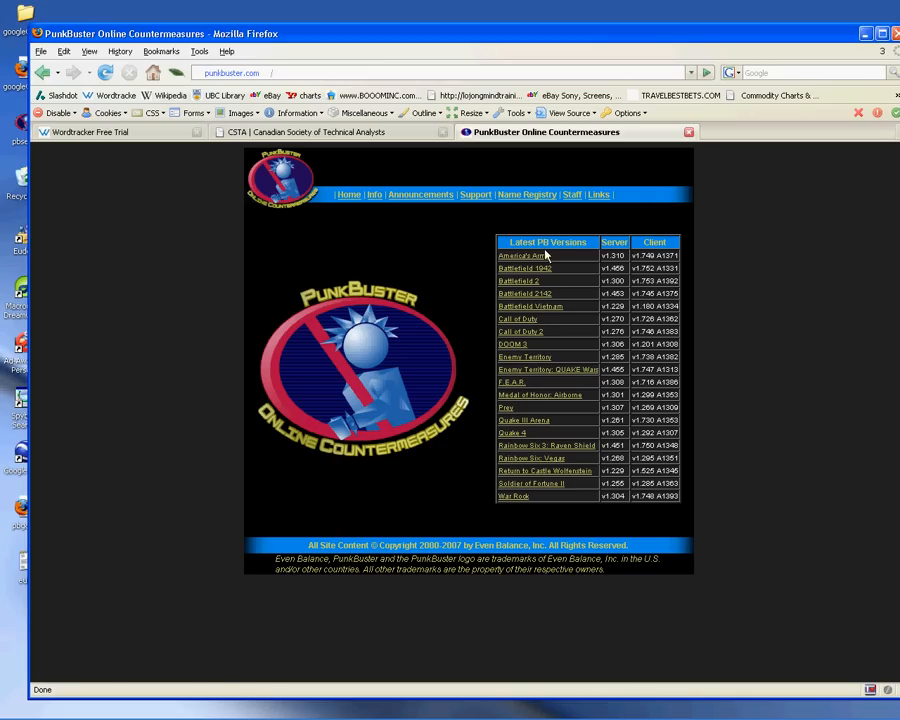
mouse_move(520, 268)
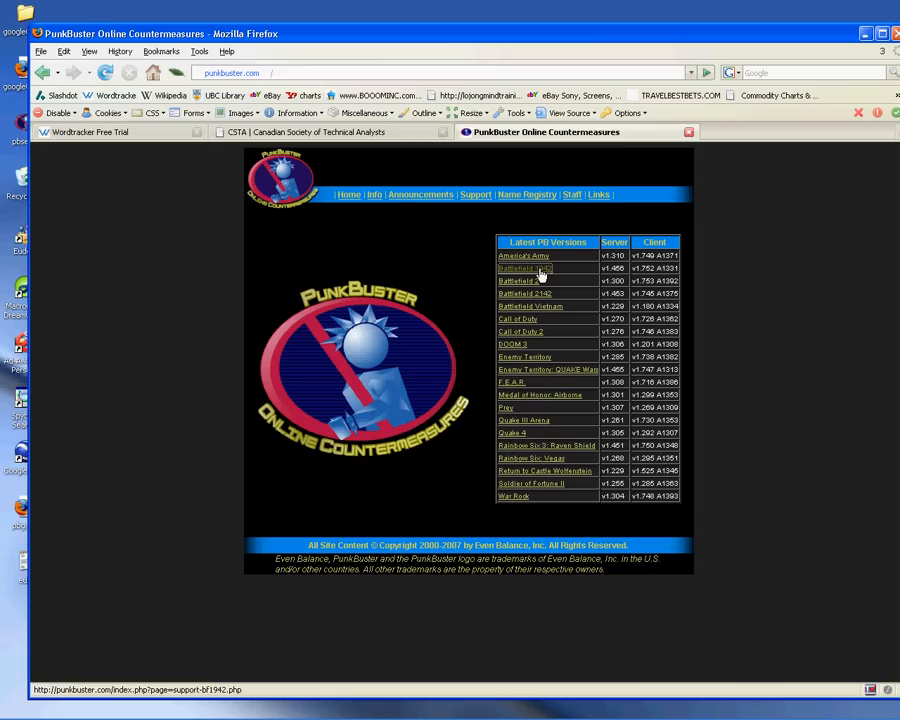
Go to the Battlefield 1942 support page on punkbuster.com and follow its Software Updates download link
left_click(524, 268)
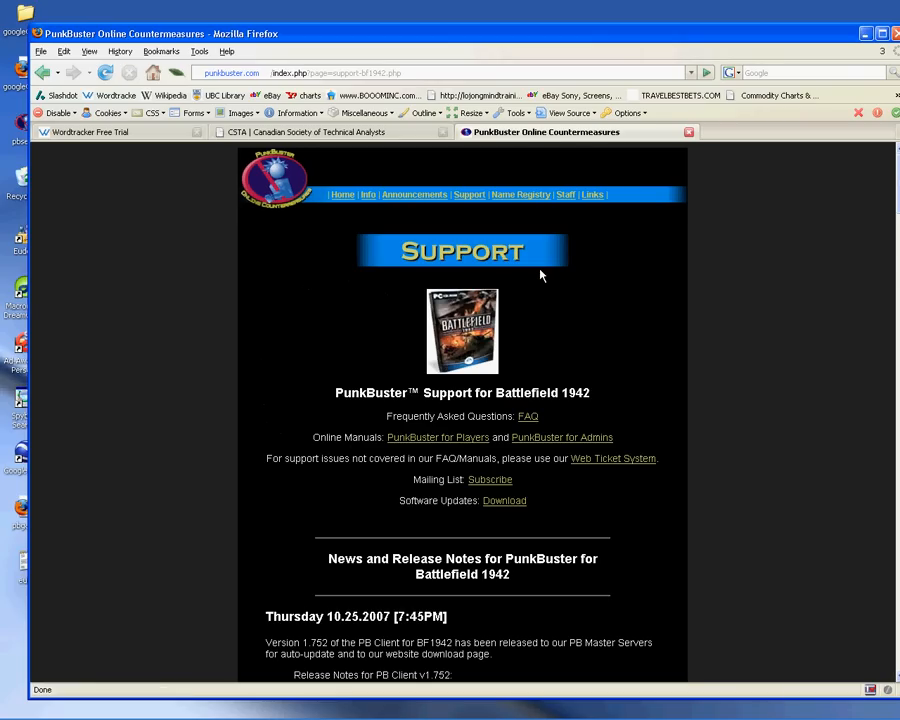
mouse_move(588, 406)
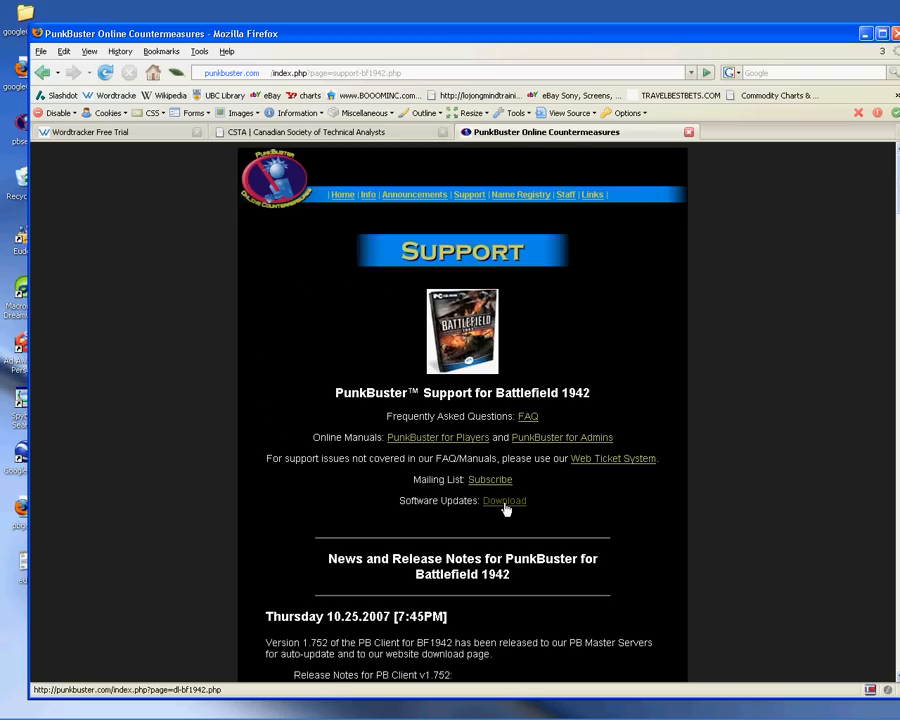
left_click(504, 500)
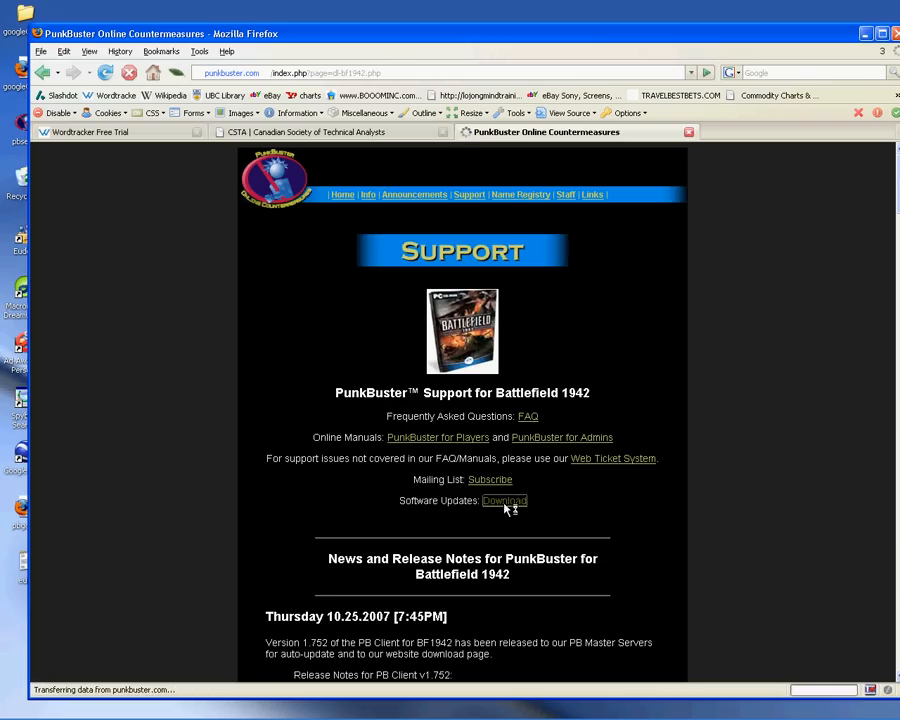
From the download page, reach the PBSetup page and download pbsetup.exe for Windows
left_click(504, 500)
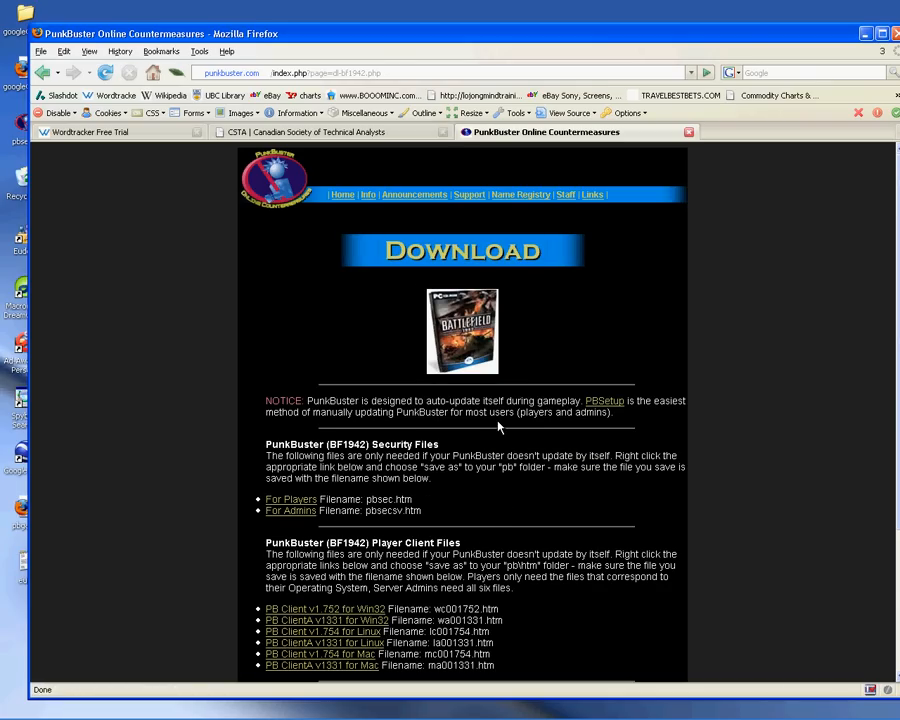
mouse_move(604, 400)
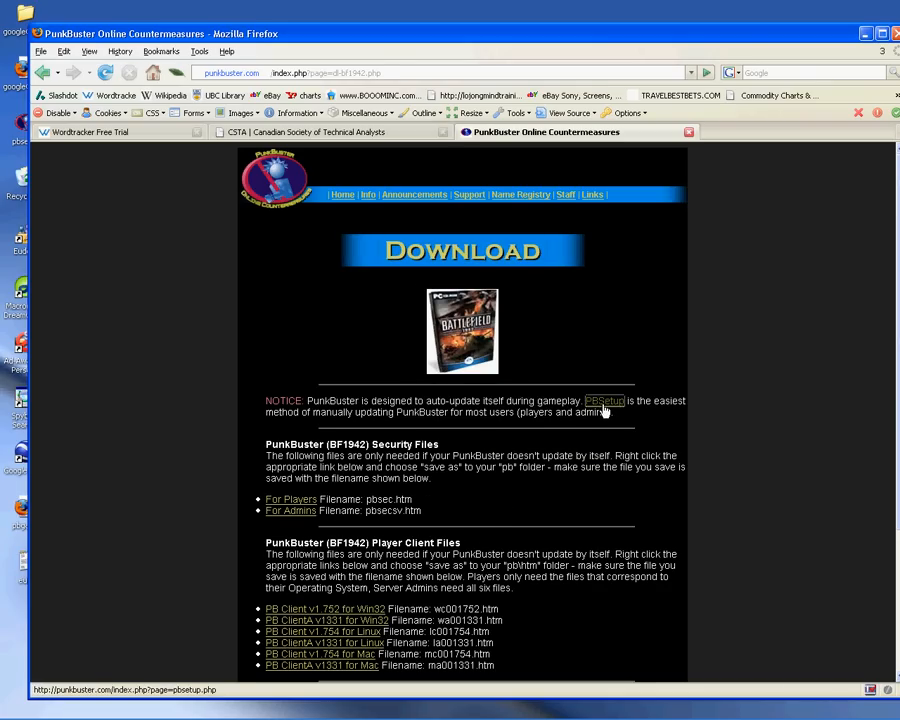
left_click(604, 400)
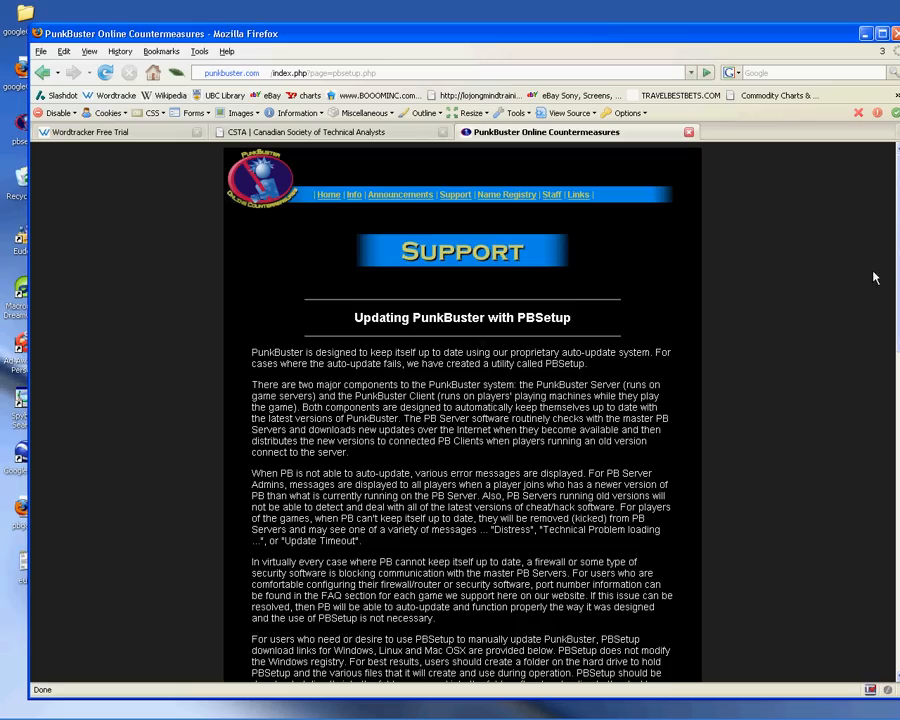
scroll("down", 3)
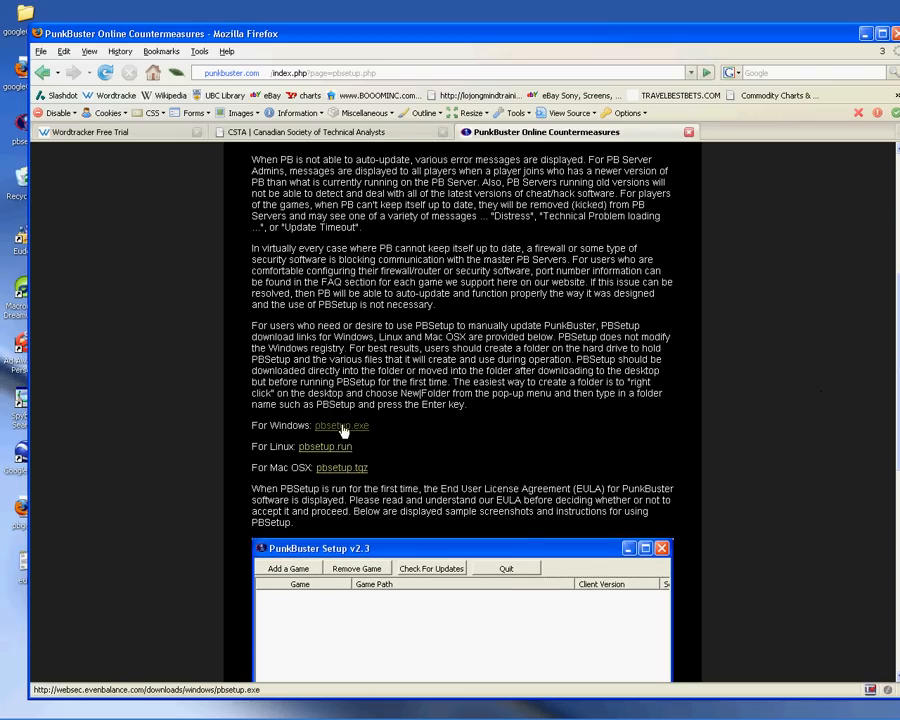
left_click(340, 424)
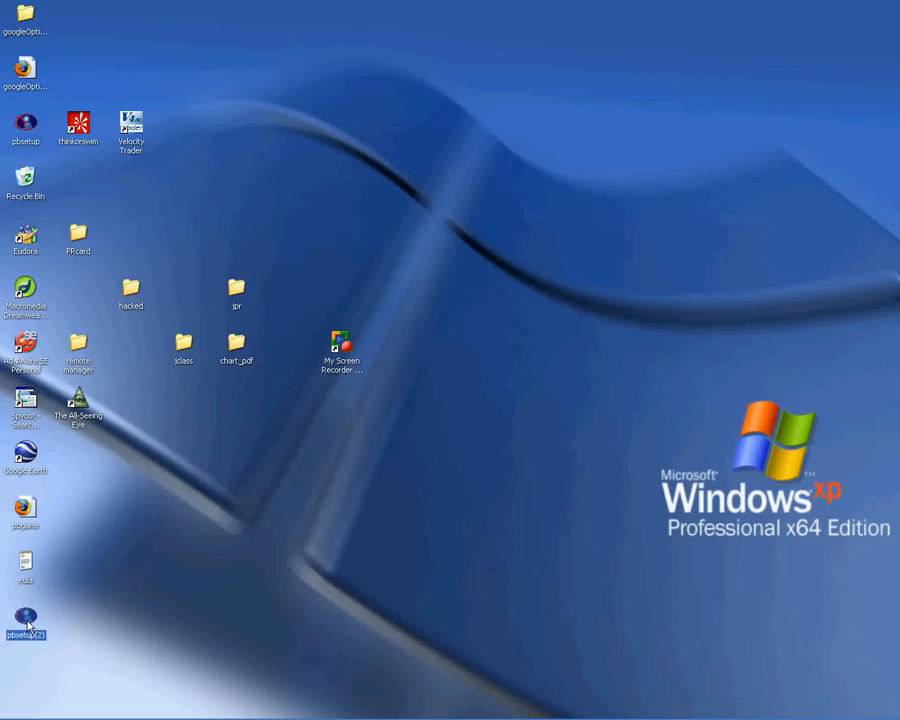
Move pbsetup onto the desktop, launch it, accept the license and start adding a game
left_click_drag(24, 616, 448, 350)
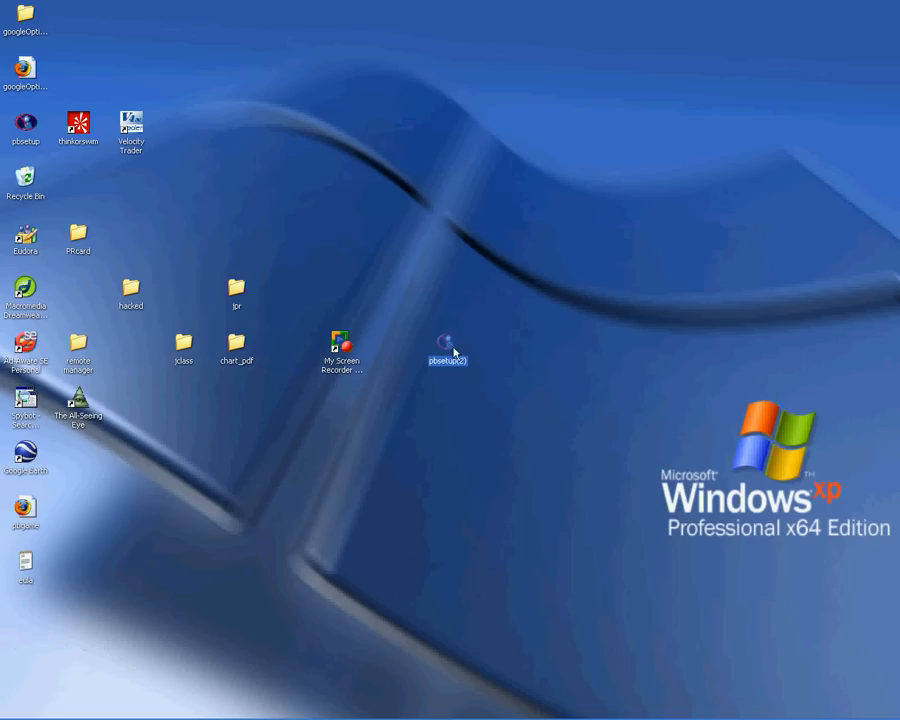
double_click(448, 344)
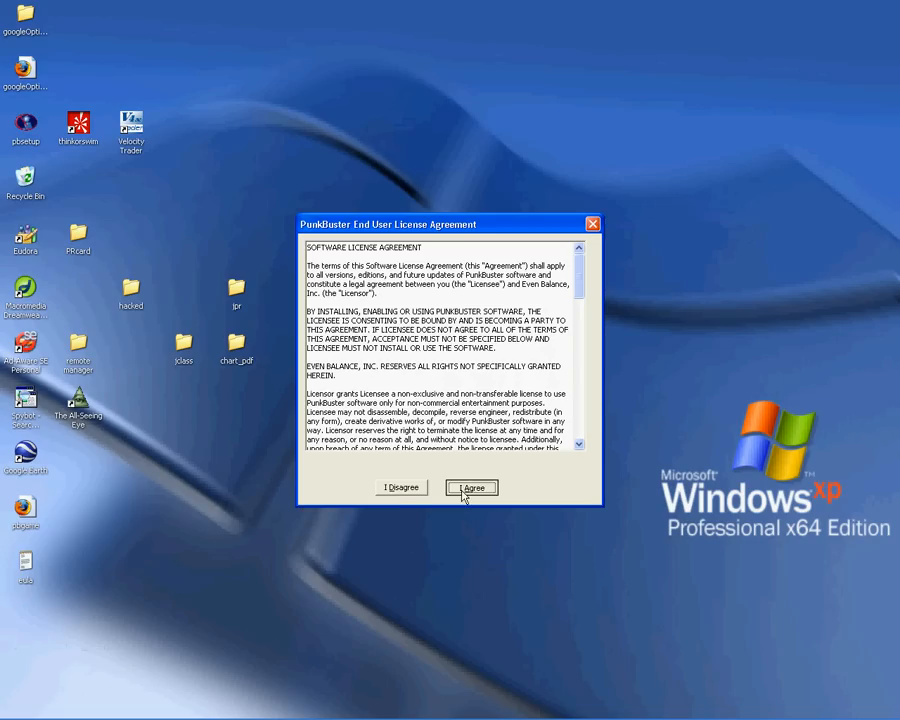
left_click(472, 488)
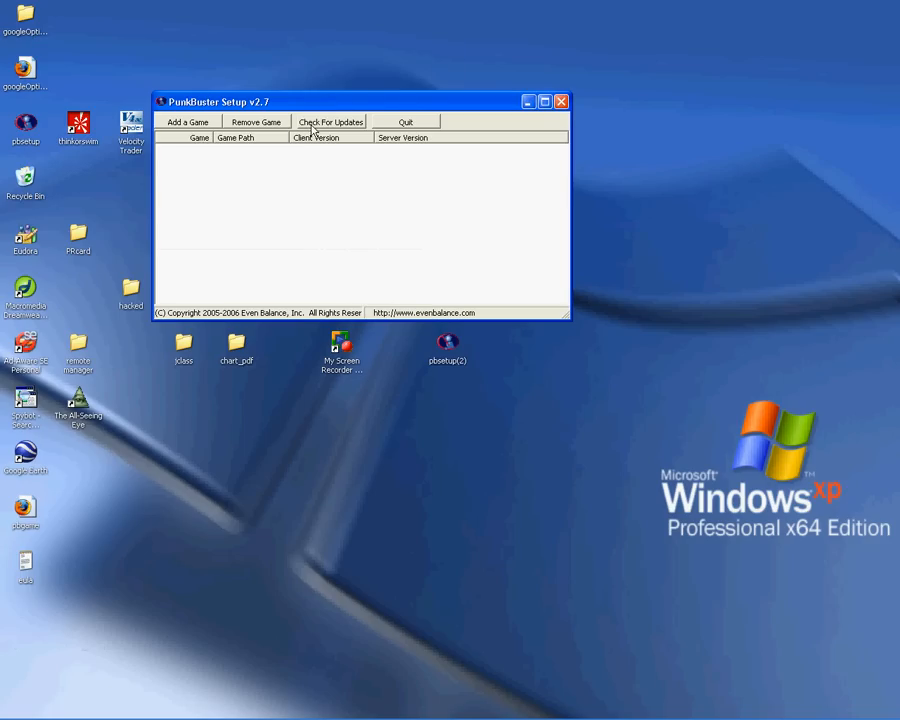
left_click(188, 122)
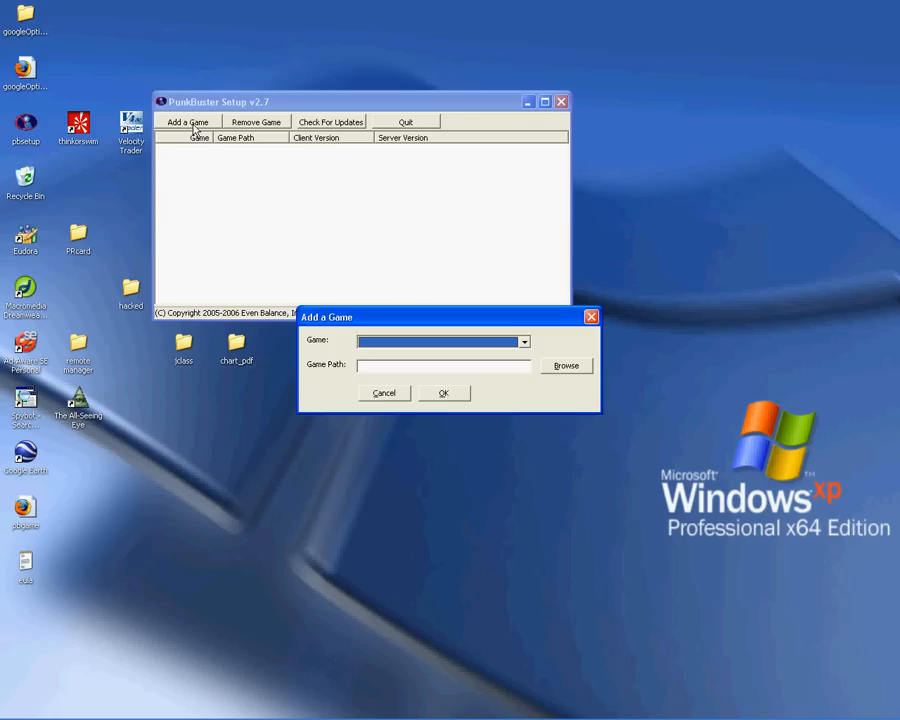
Choose Battlefield 1942 from the supported games and confirm adding it to the list
left_click(524, 340)
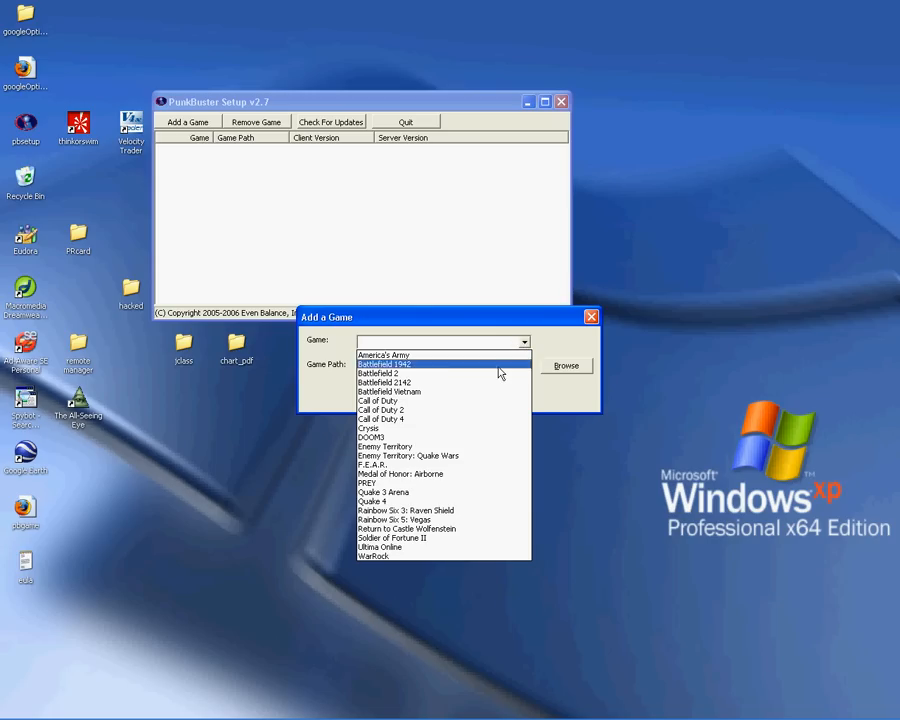
left_click(384, 364)
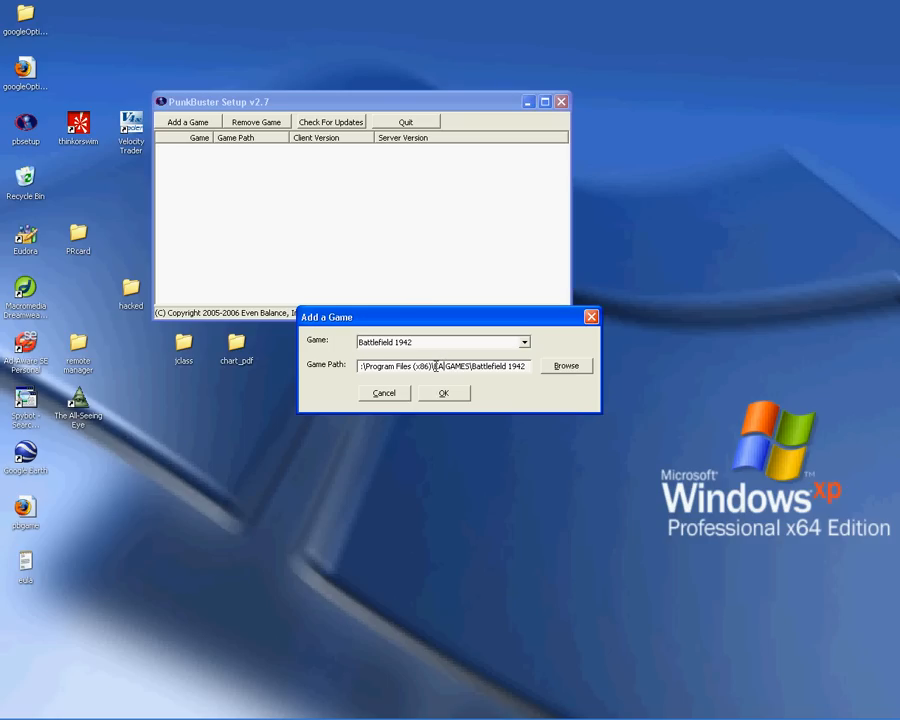
left_click(444, 392)
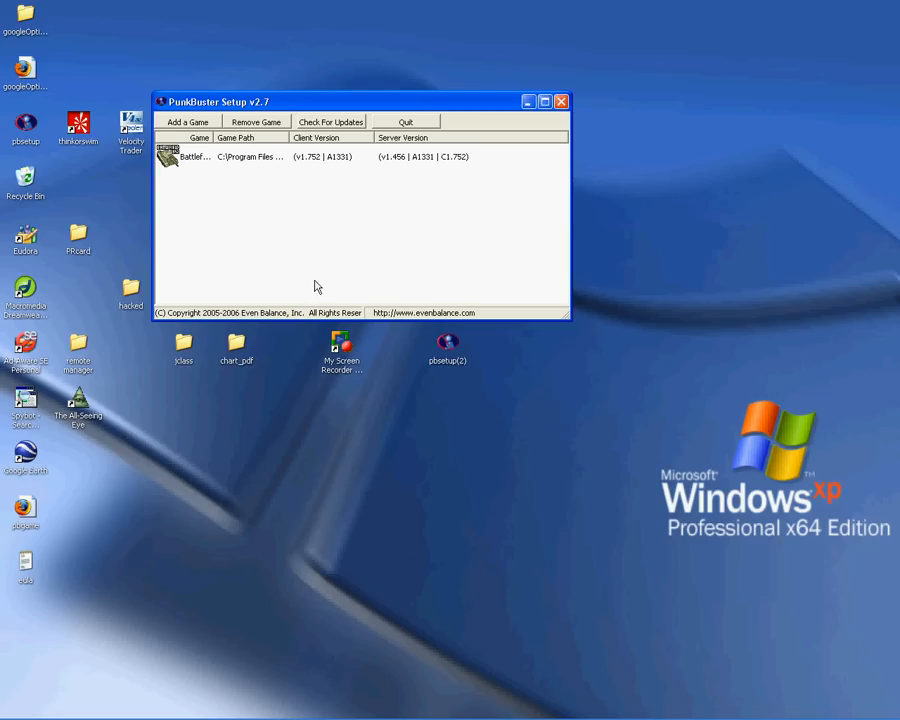
Check for and apply all PunkBuster updates for Battlefield 1942, then close PBSetup
left_click(330, 122)
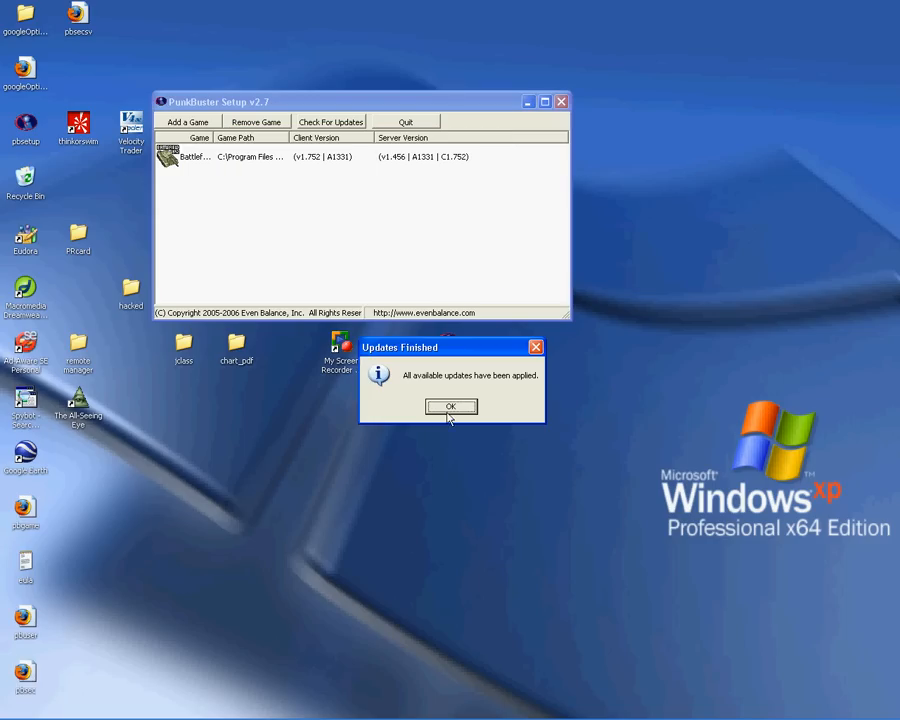
left_click(450, 406)
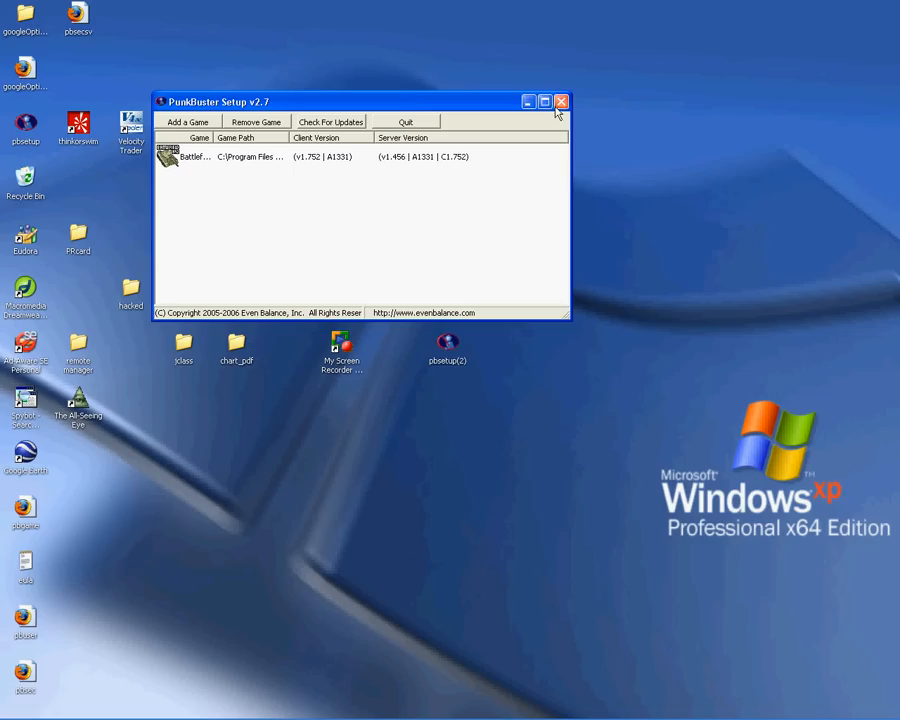
left_click(560, 100)
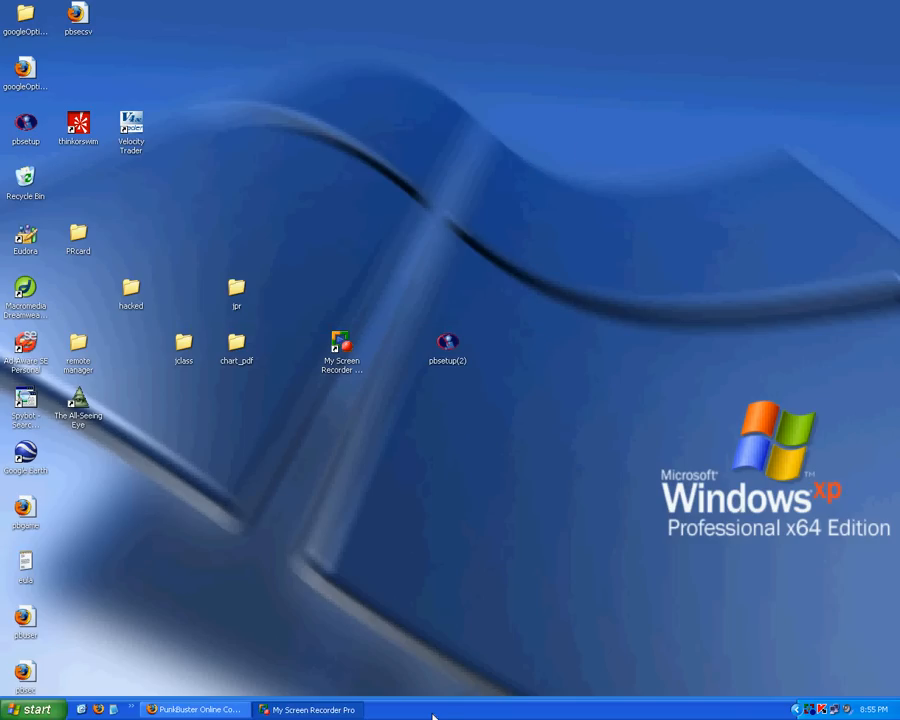